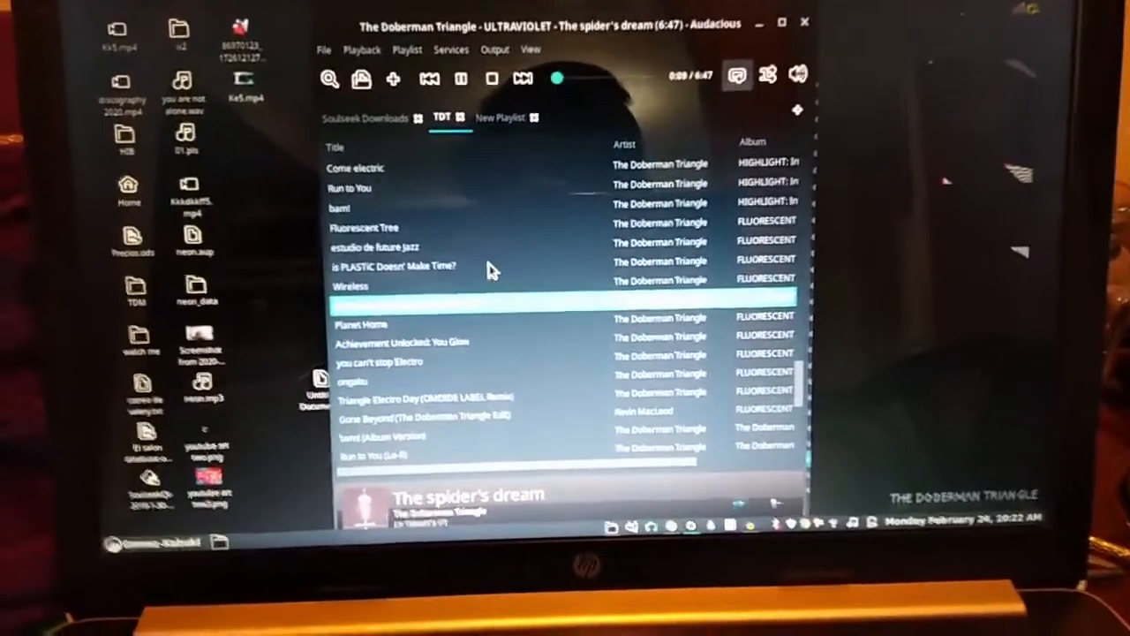
{"action": "mouse_move", "coordinate": [486, 276]}
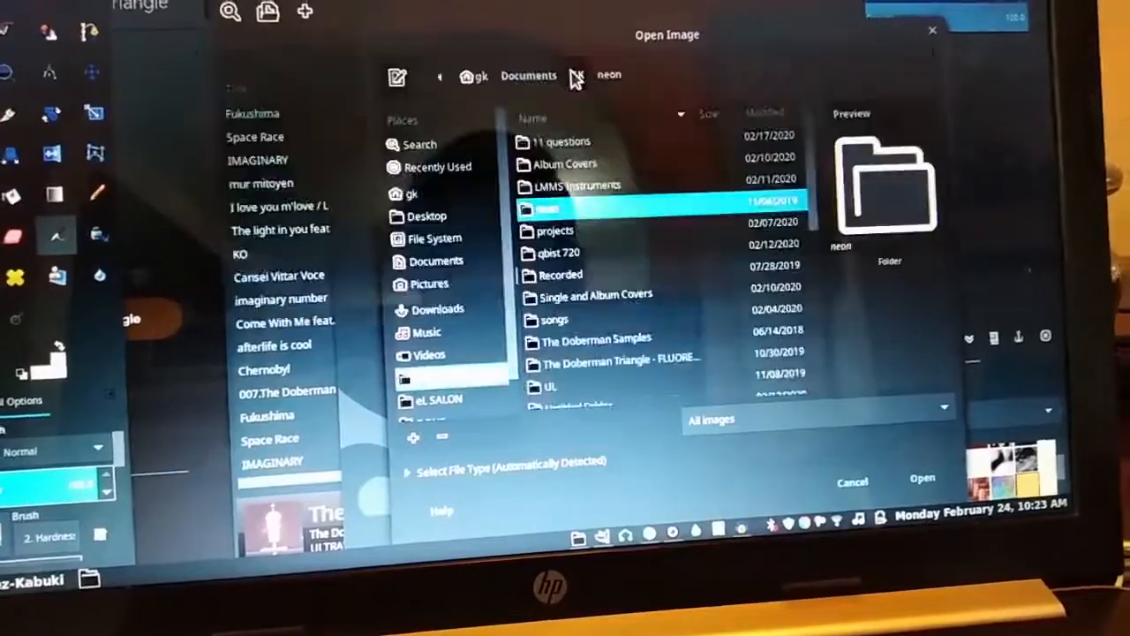
Open the neon folder inside Documents in GIMP's Open Image file browser
{"action": "double_click", "coordinate": [596, 294]}
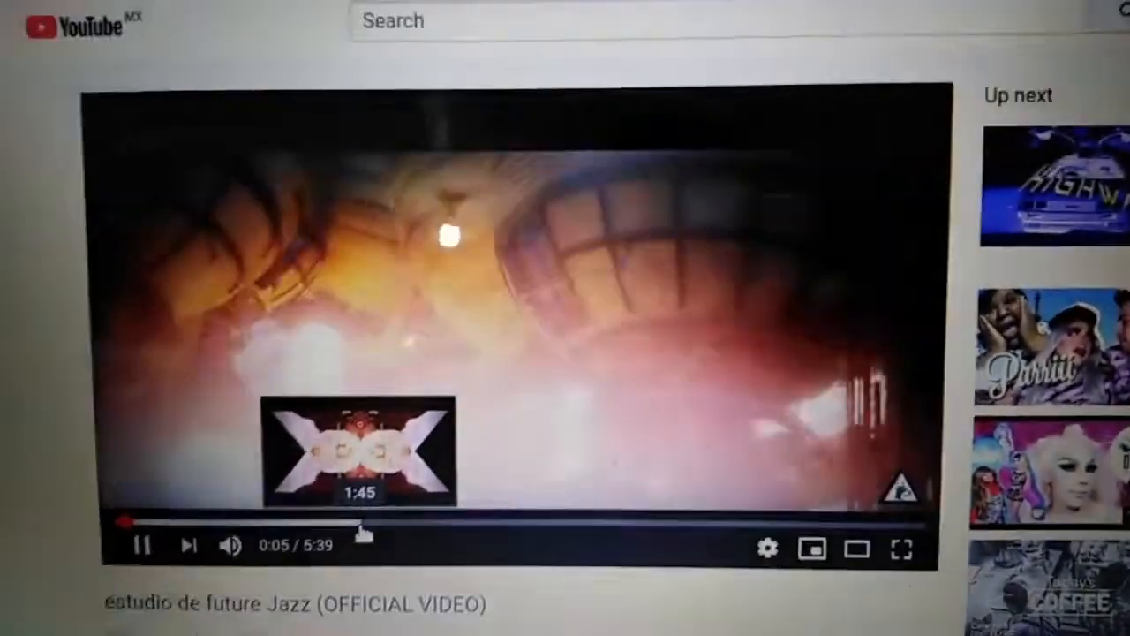
Scroll down to The Doberman Triangle's video description with song and download-link details
{"action": "scroll", "scroll_direction": "down", "scroll_amount": 3}
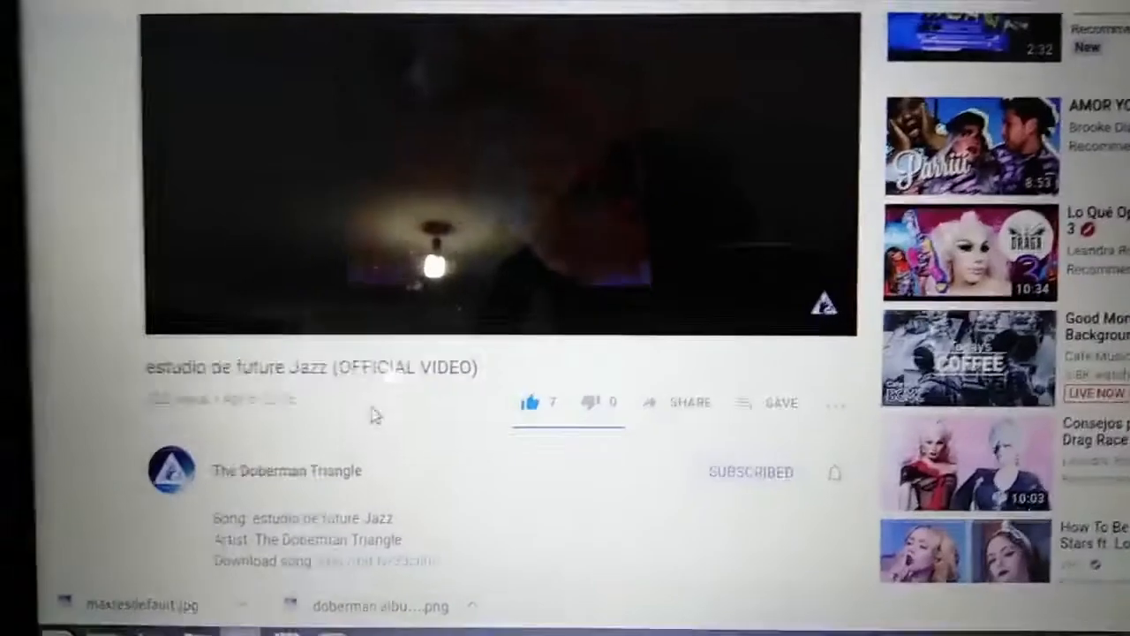